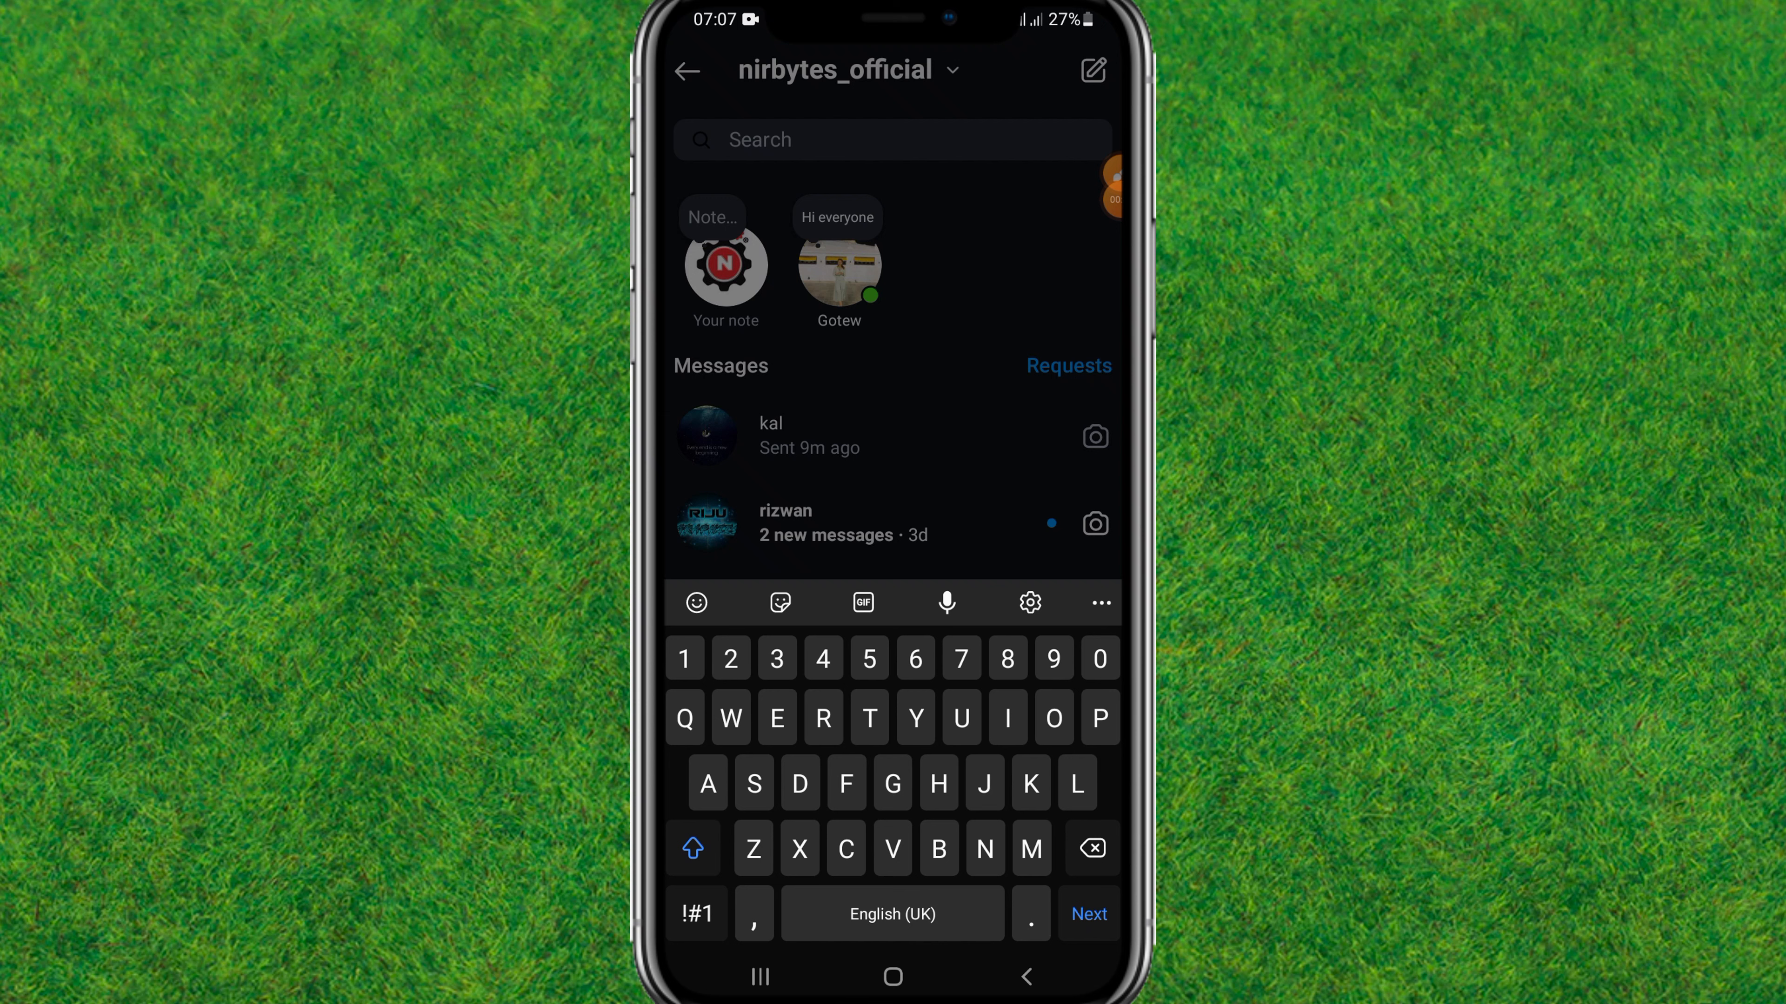
Open the friend's 'Hi everyone' note from the top of the messages inbox.
click(837, 265)
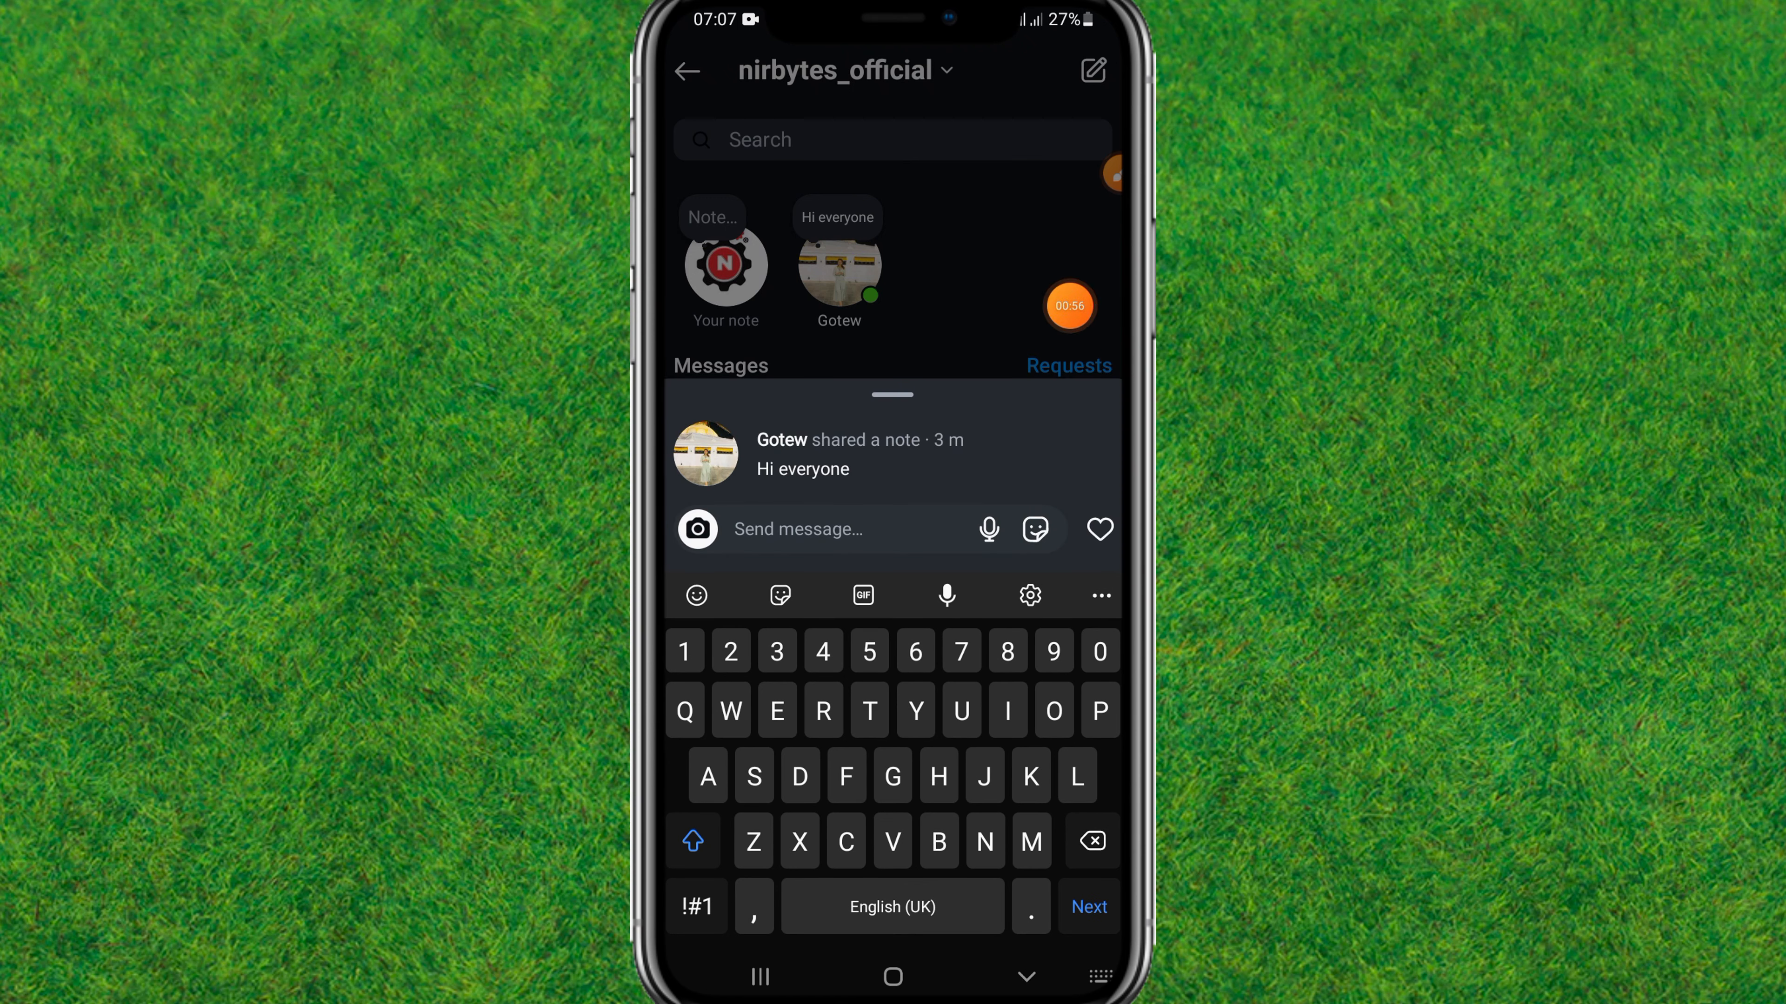
Like the note so the heart turns red and draft the reply 'Fdff' without sending.
click(1096, 530)
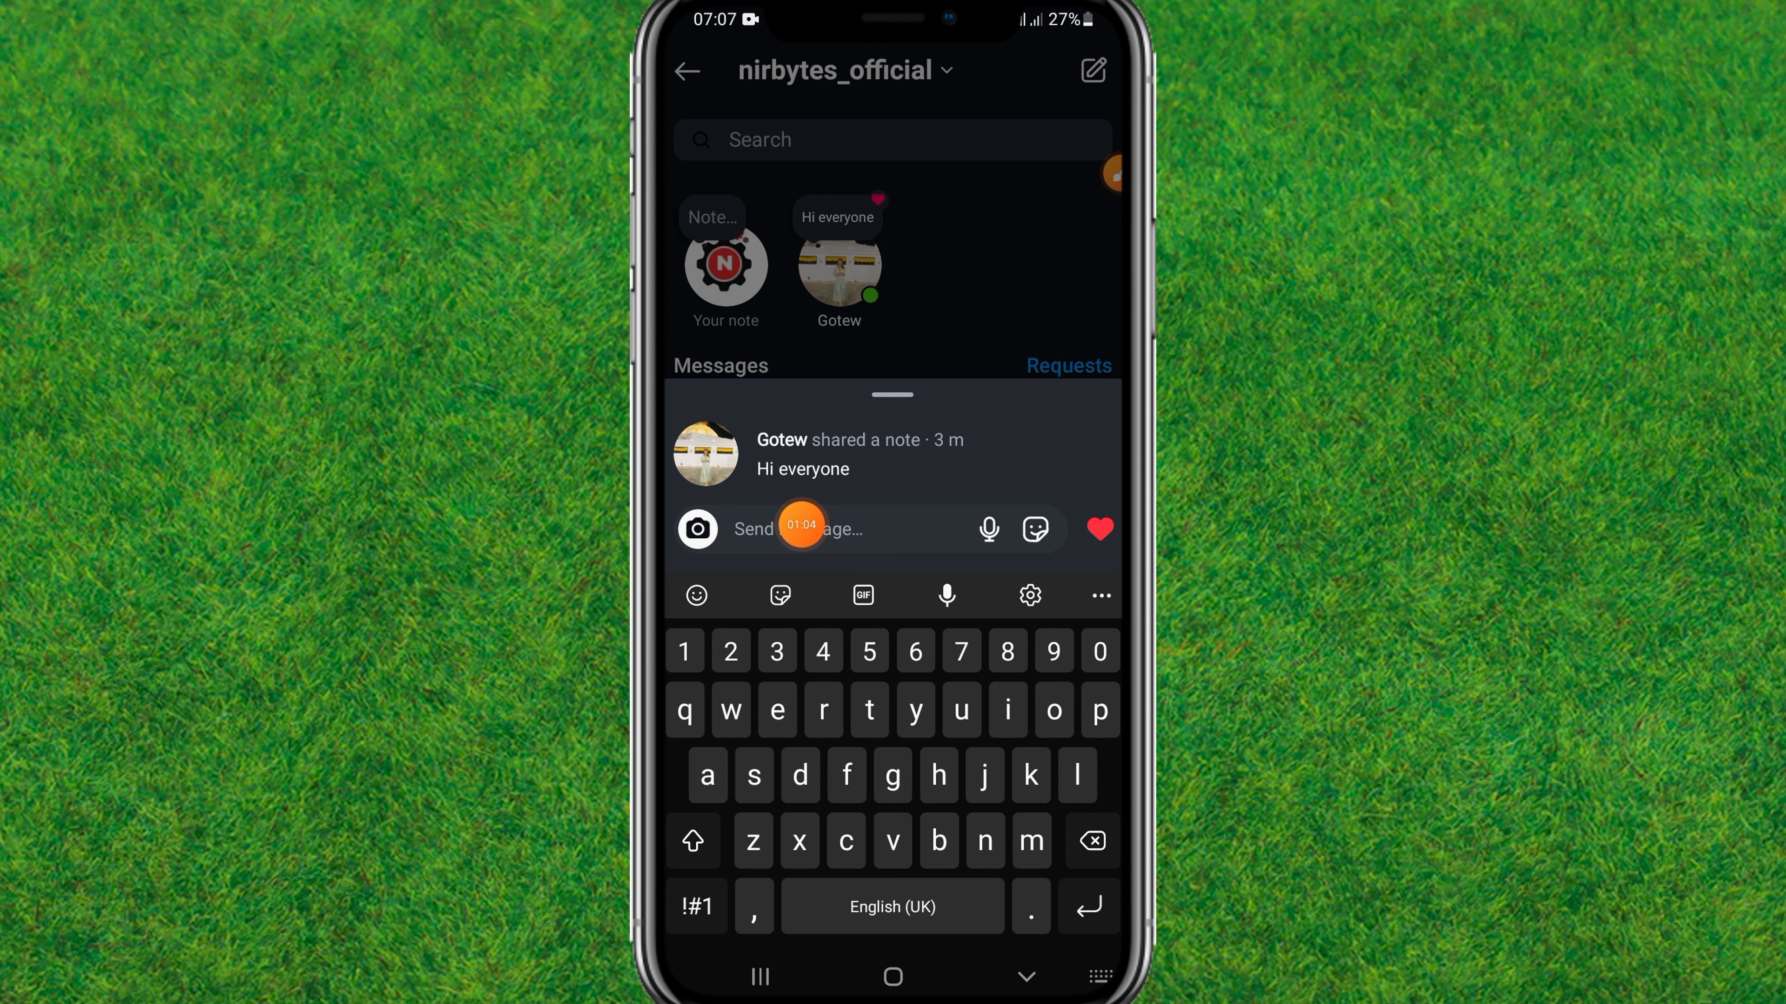
text(Fdff)
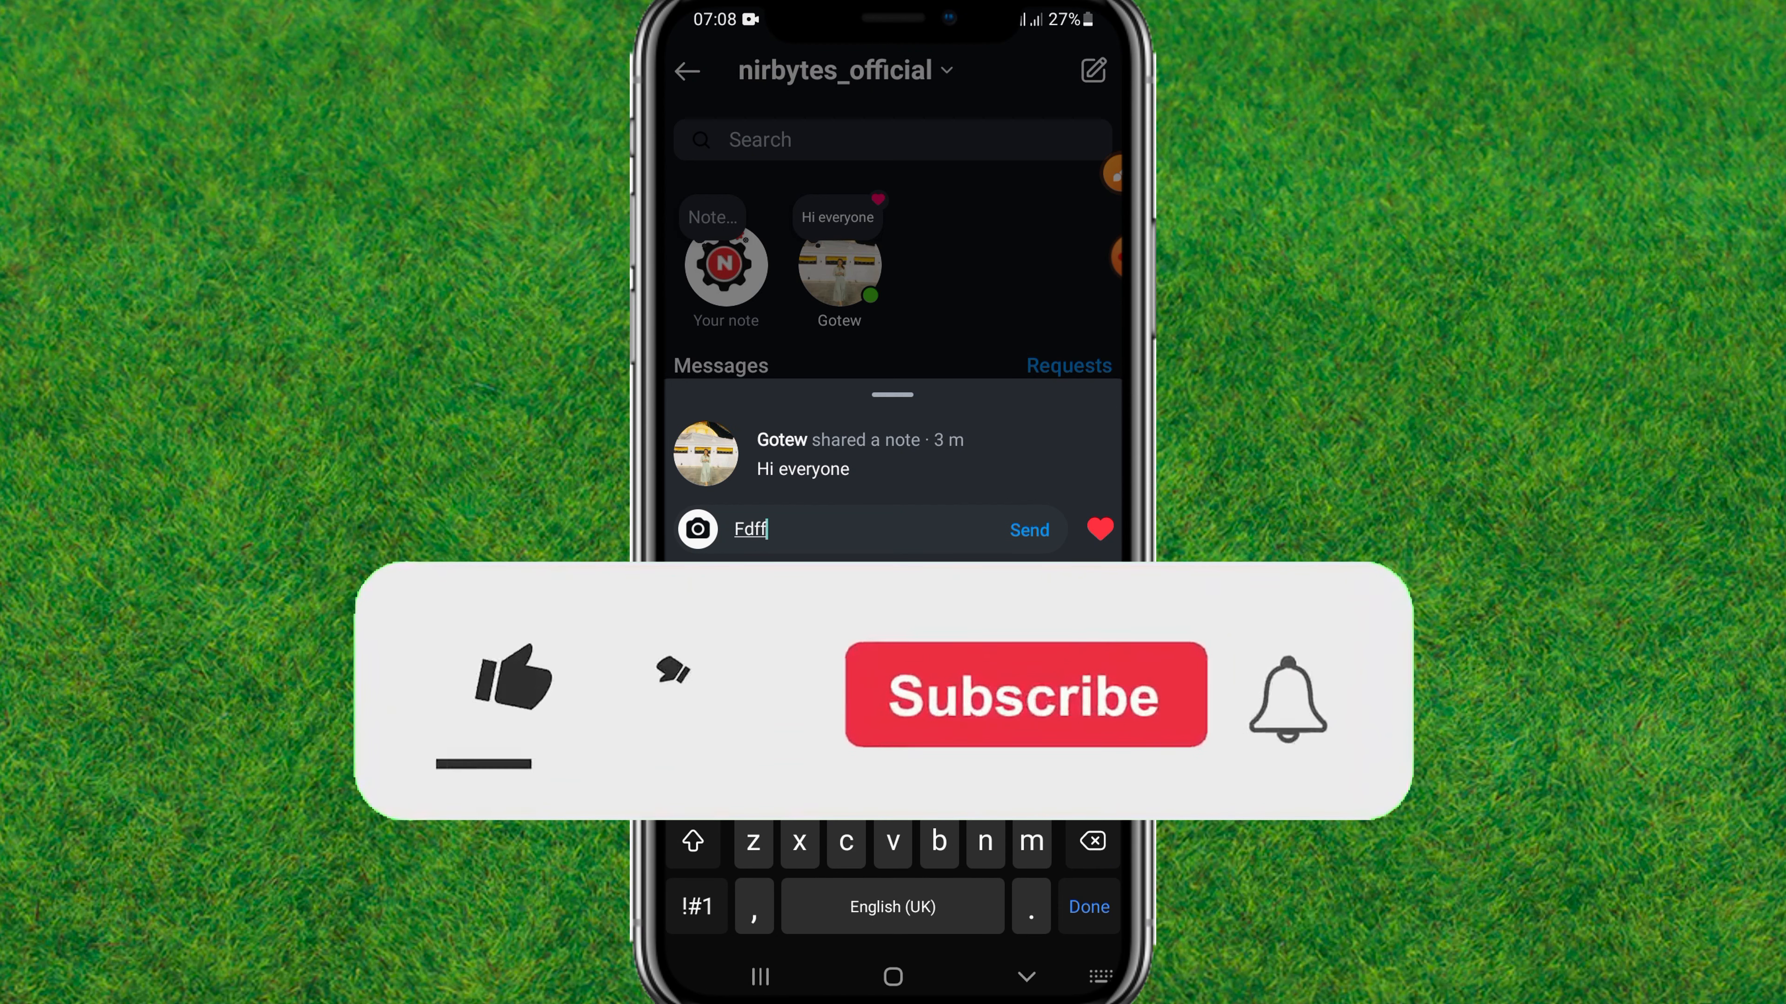
click(511, 684)
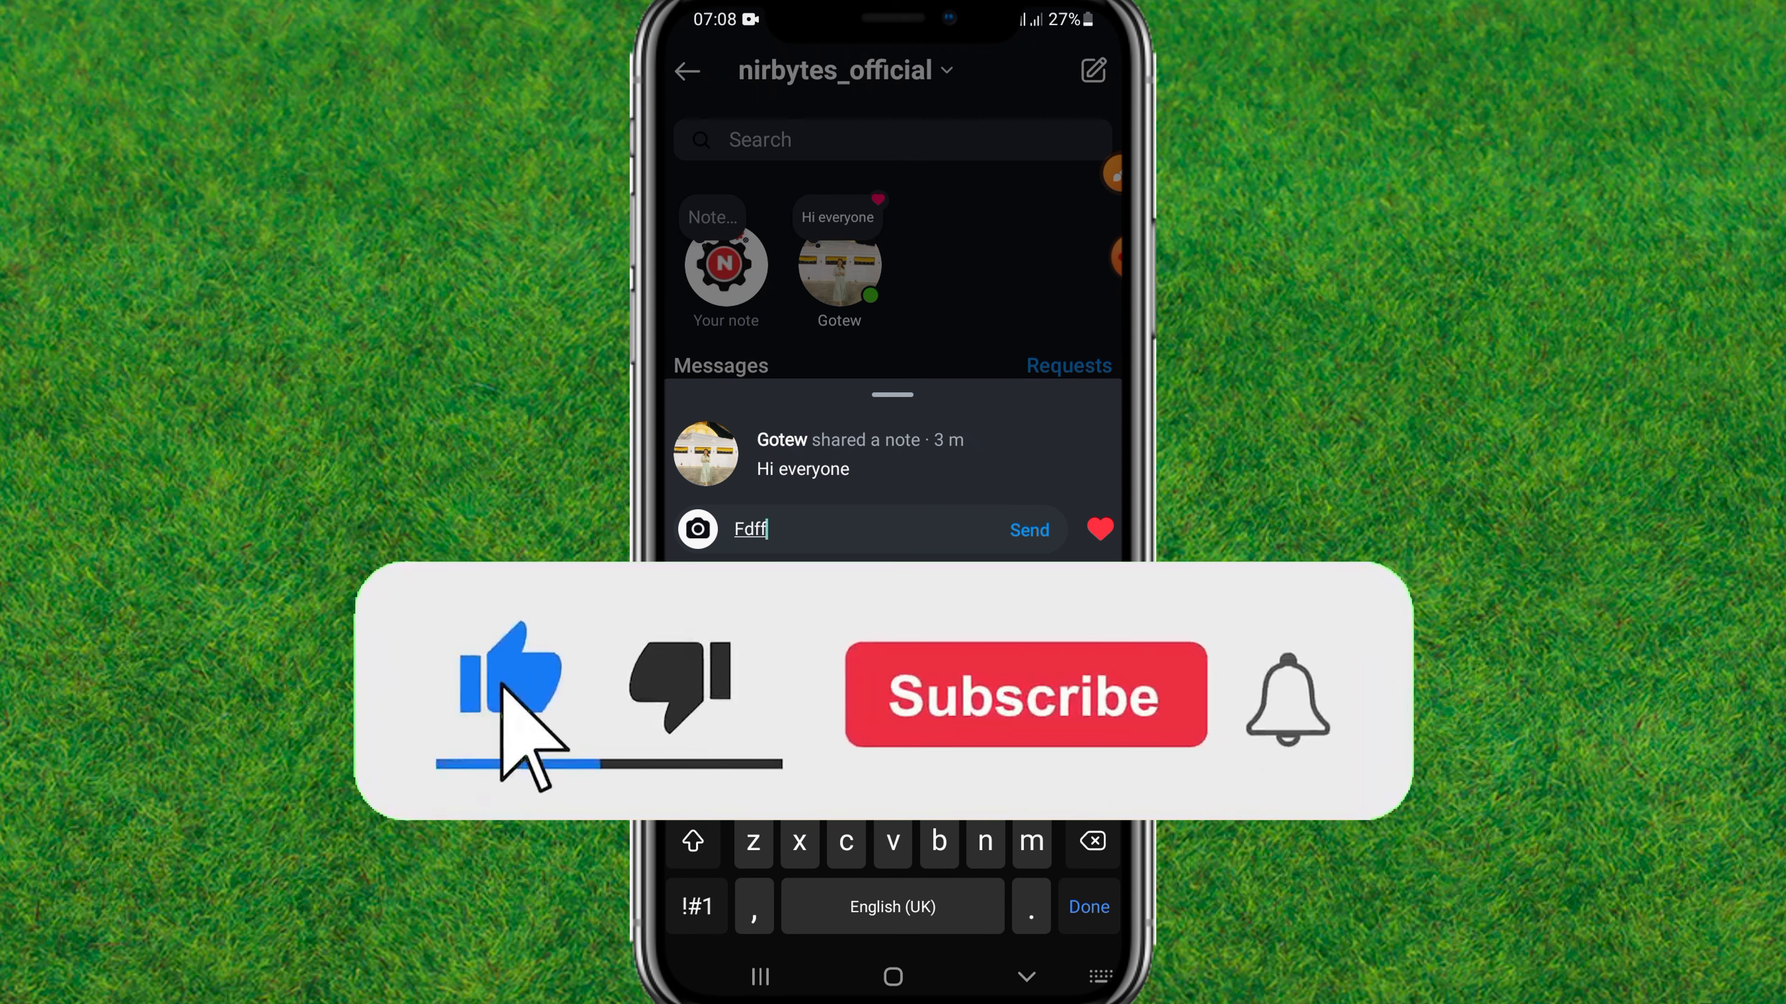
click(1023, 694)
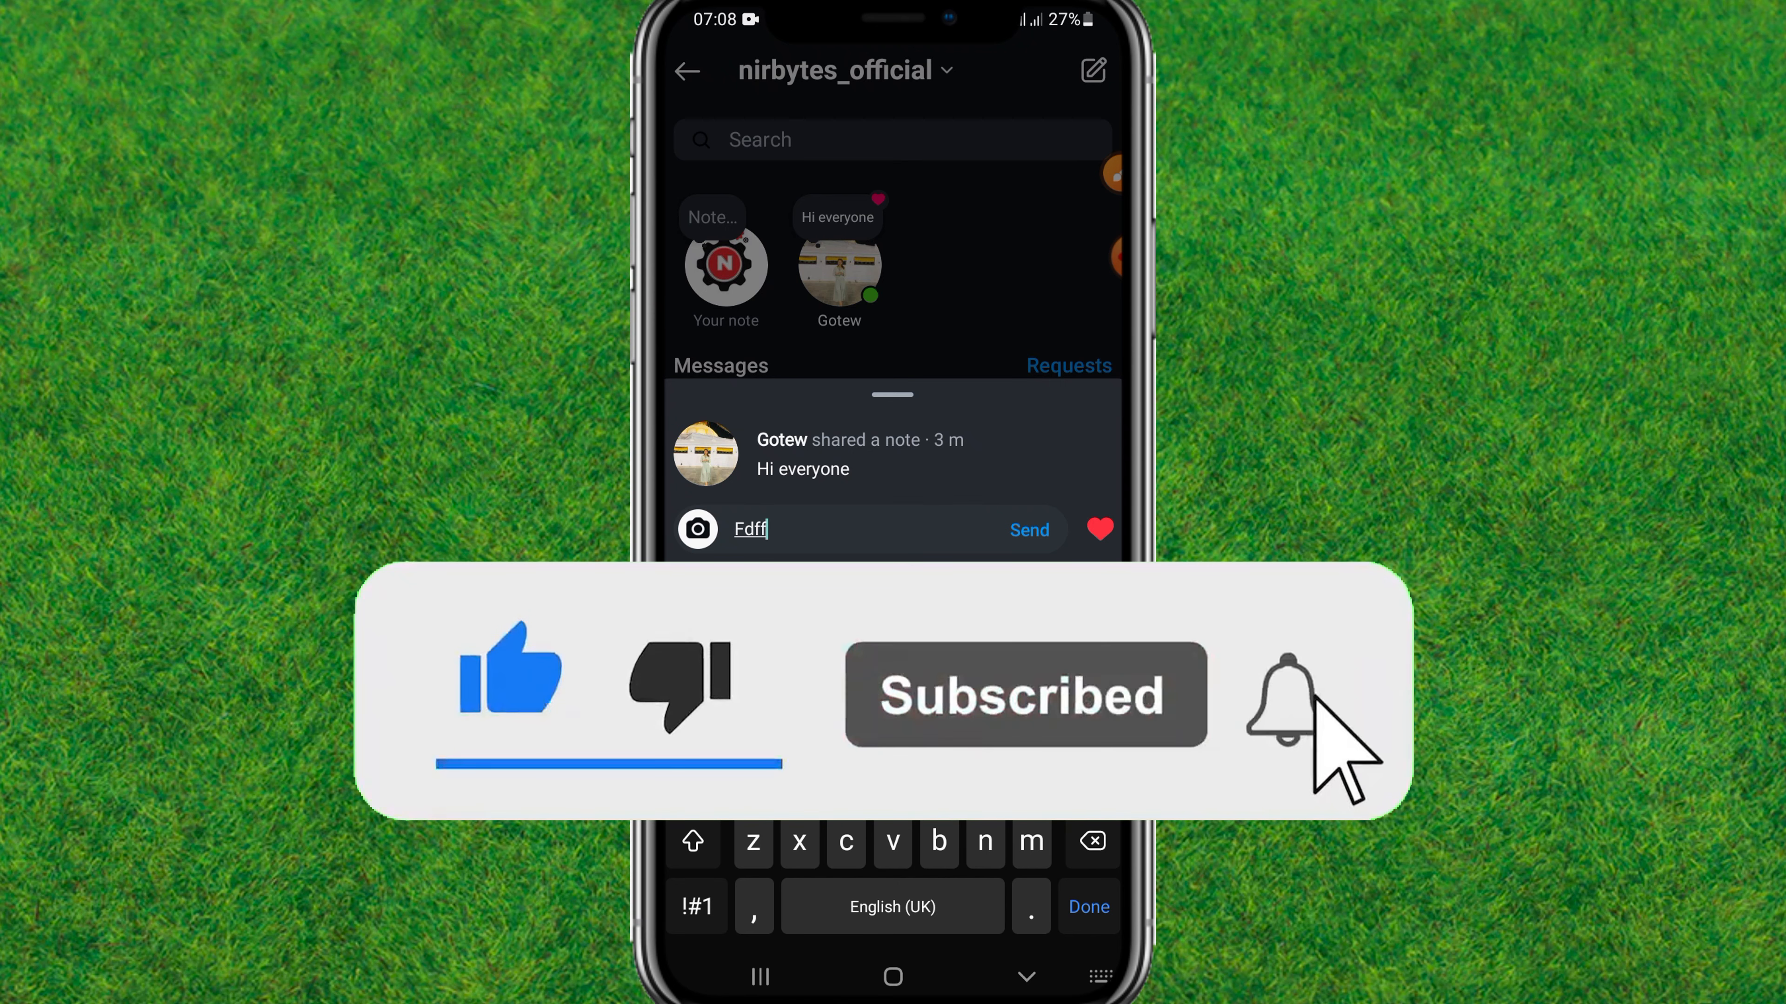